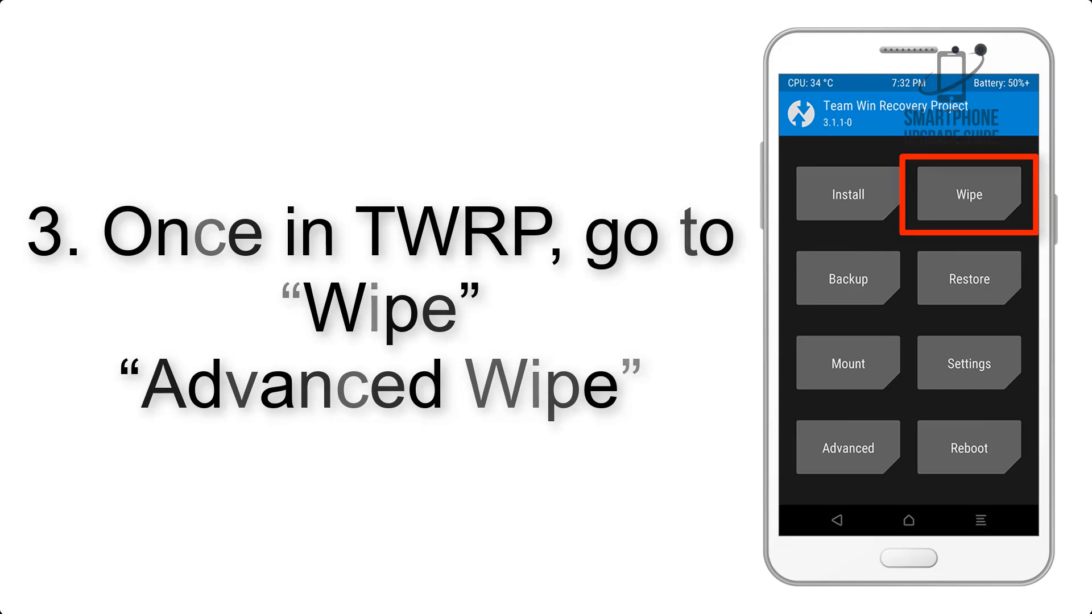
{"action": "left_click", "coordinate": [967, 194]}
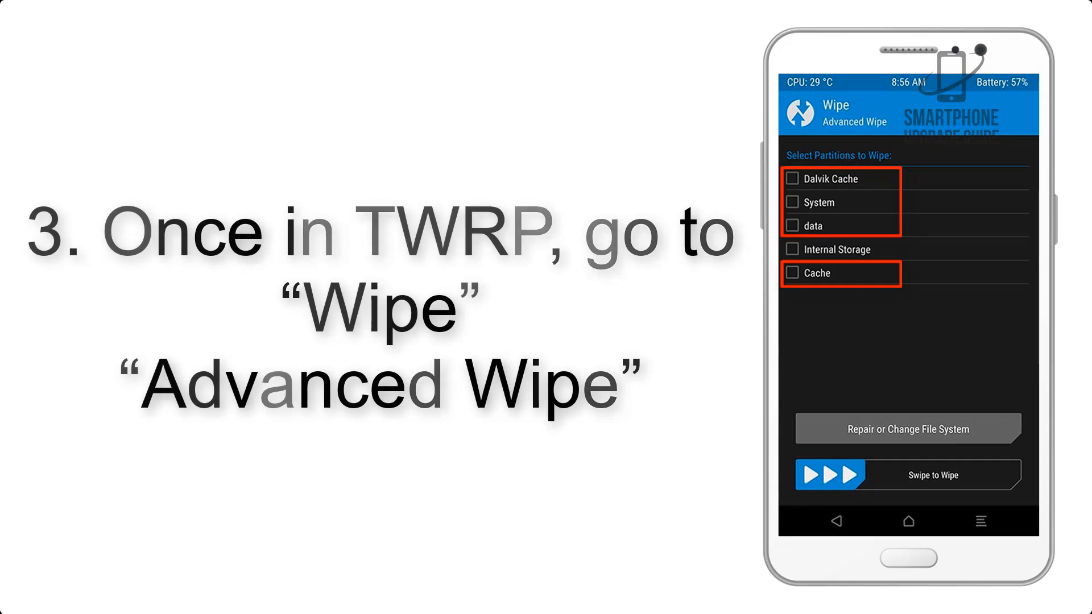